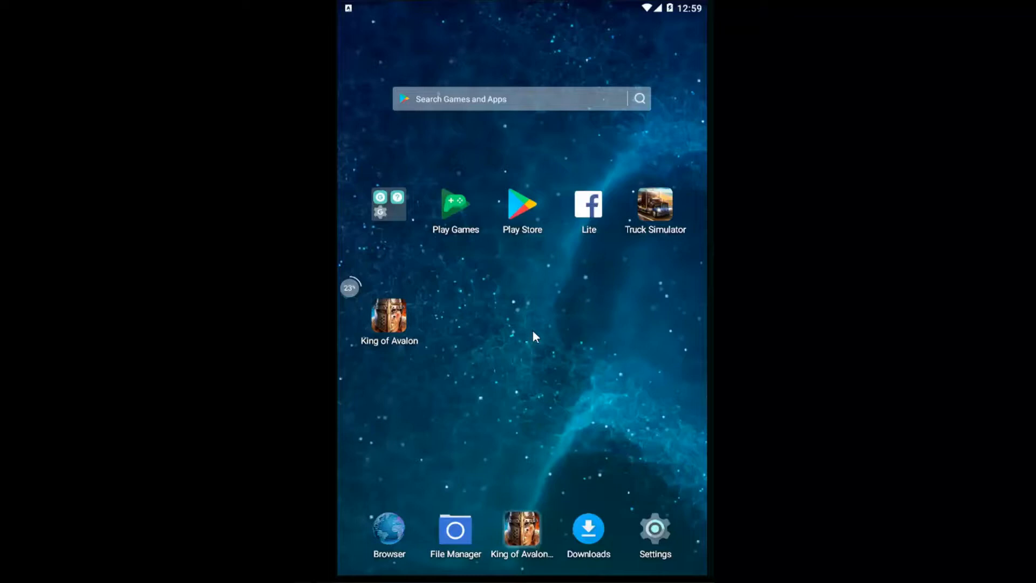
Launch Settings from the dock and go to Sound & notification to view volume levels.
{"action": "left_click", "coordinate": [655, 529]}
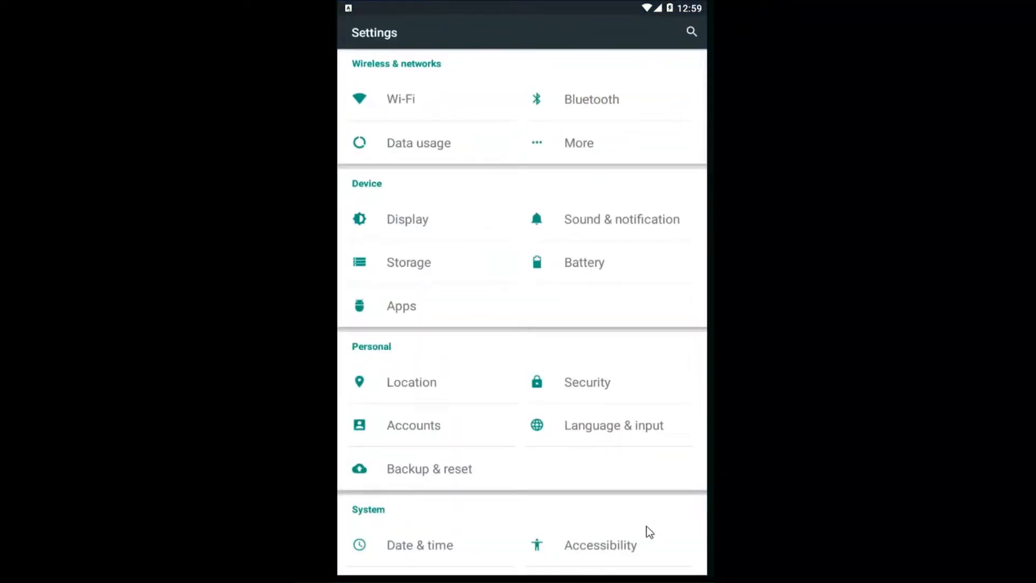
{"action": "mouse_move", "coordinate": [480, 206]}
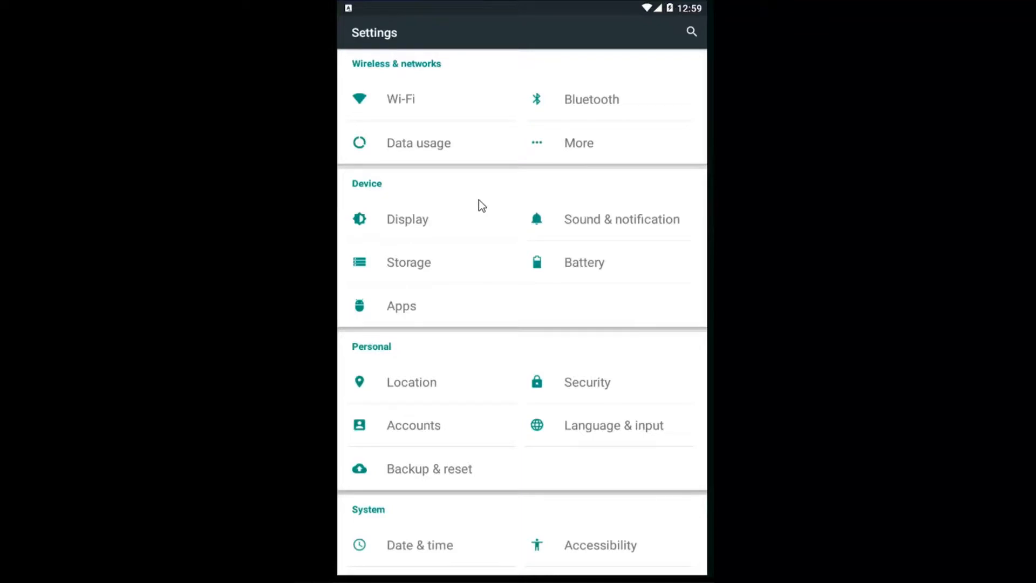
{"action": "mouse_move", "coordinate": [576, 228]}
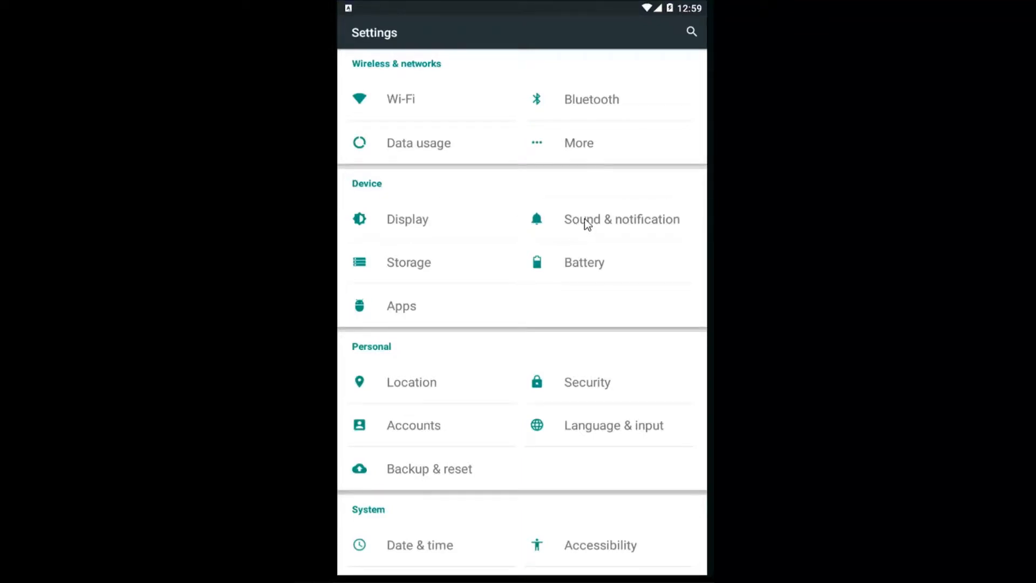
{"action": "left_click", "coordinate": [621, 219]}
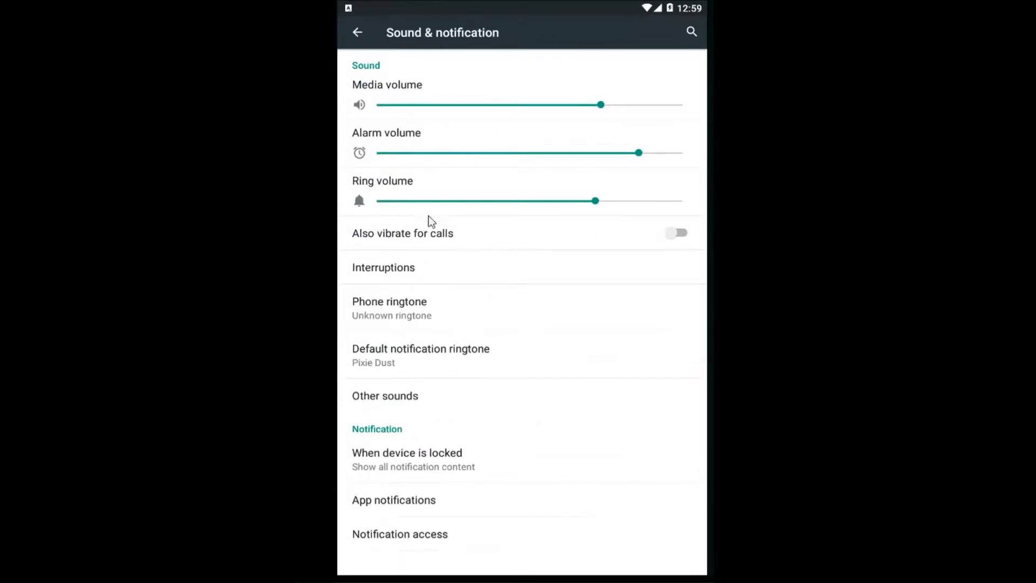
{"action": "mouse_move", "coordinate": [563, 131]}
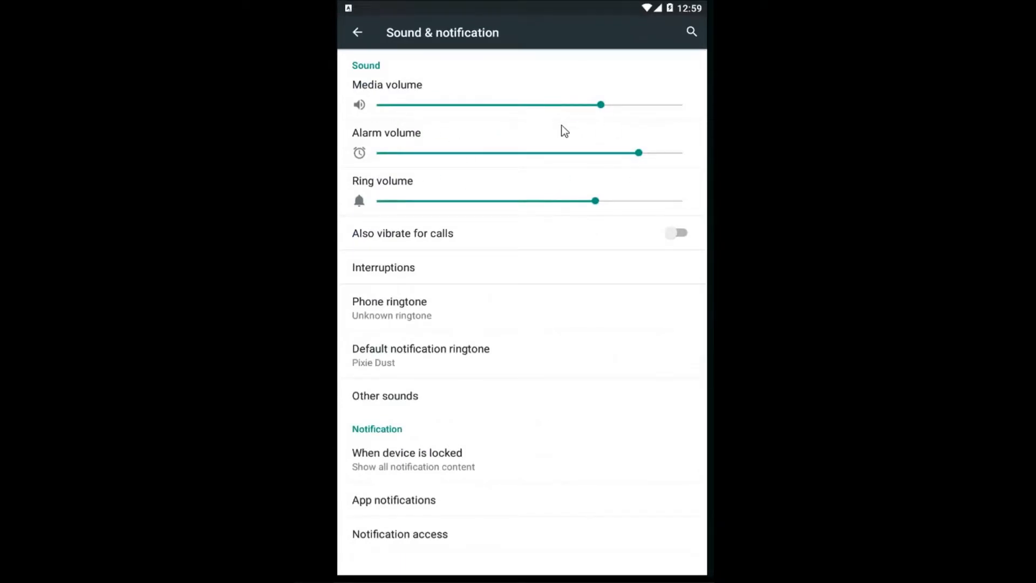
Go to Other sounds to view dial pad, screen locking and touch sound toggles.
{"action": "left_click", "coordinate": [384, 395]}
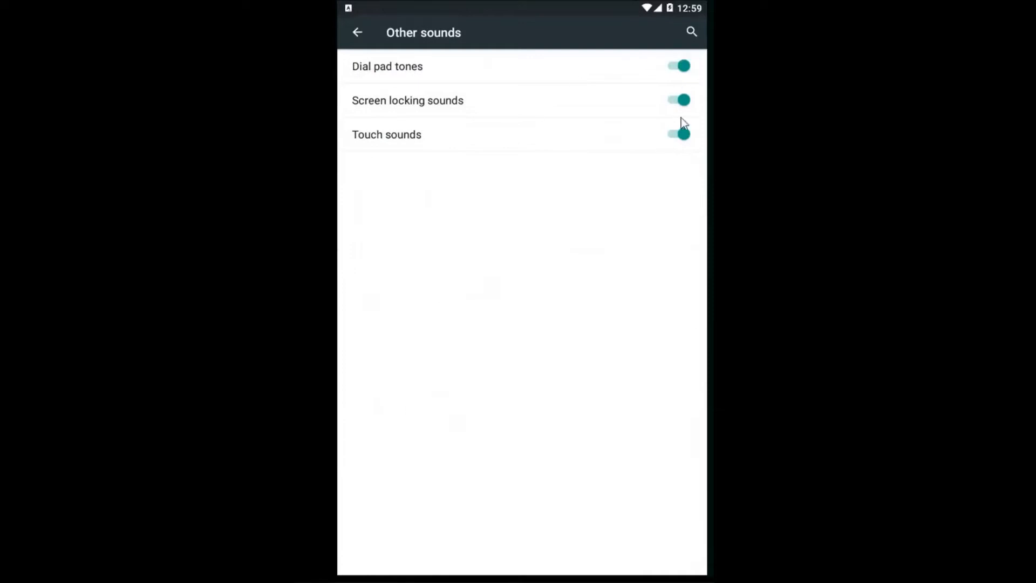
{"action": "mouse_move", "coordinate": [473, 42]}
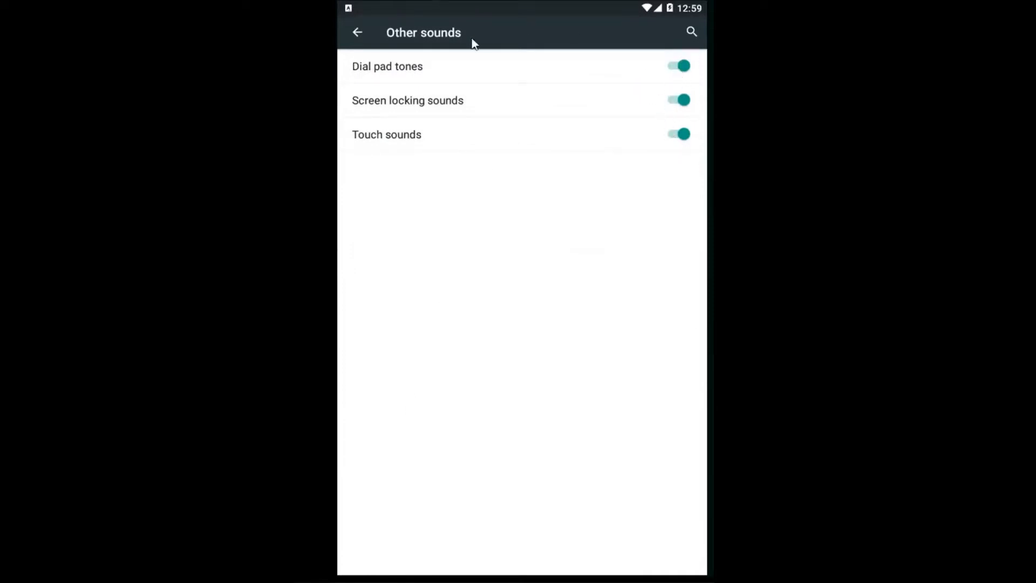
Go back twice, through Sound & notification, to the main Settings list.
{"action": "left_click", "coordinate": [357, 32]}
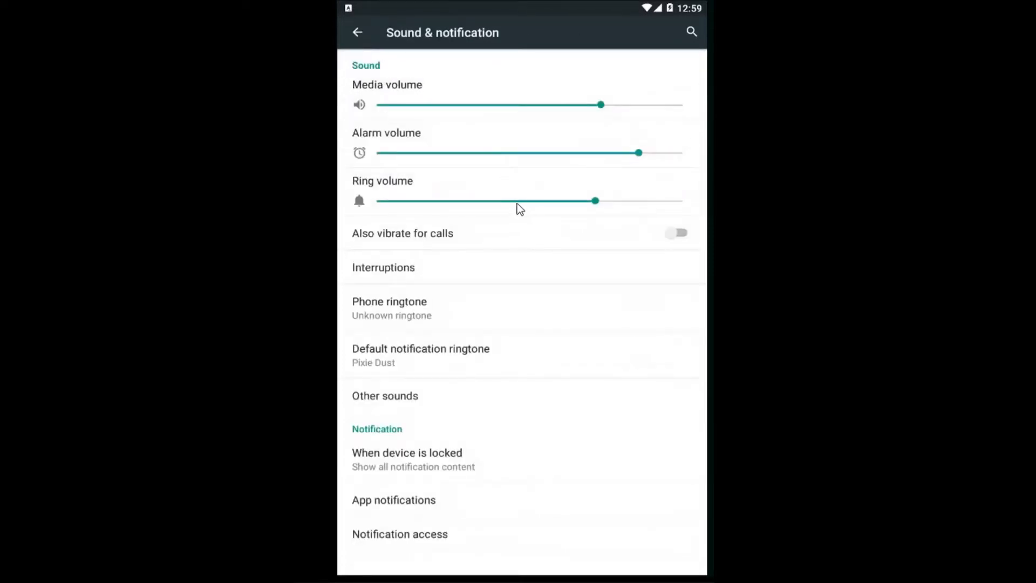
{"action": "mouse_move", "coordinate": [438, 89]}
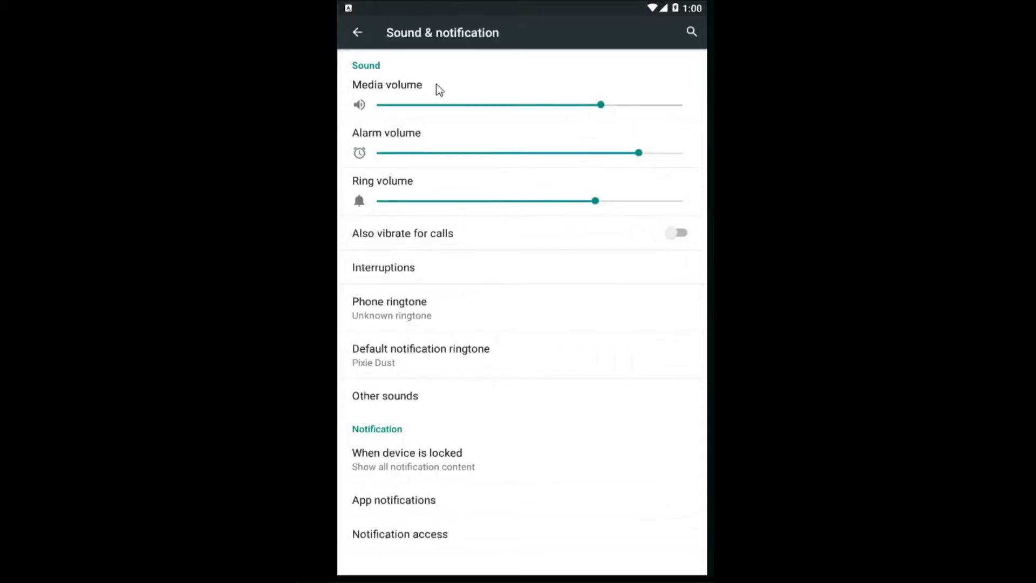
{"action": "left_click", "coordinate": [357, 32]}
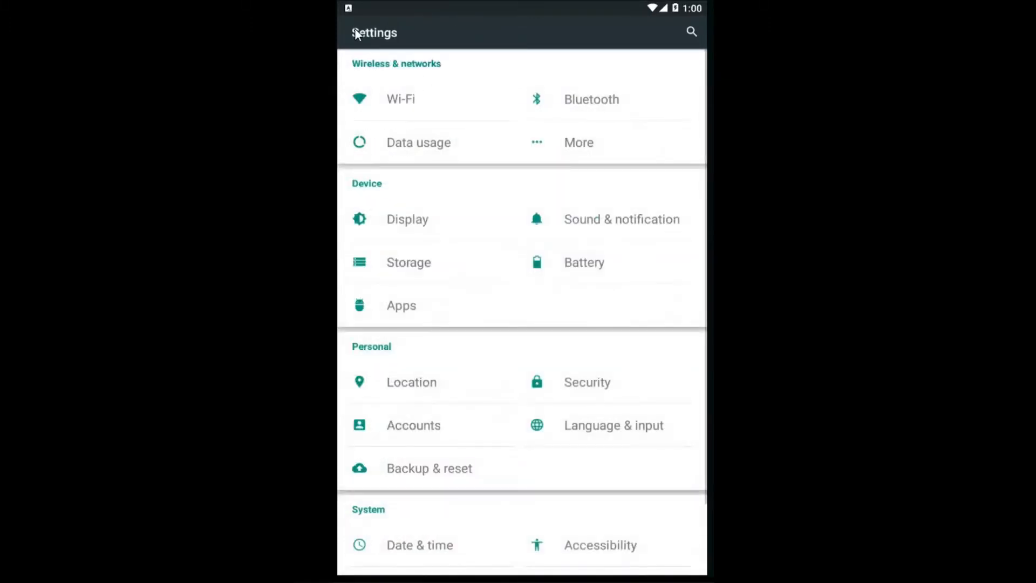